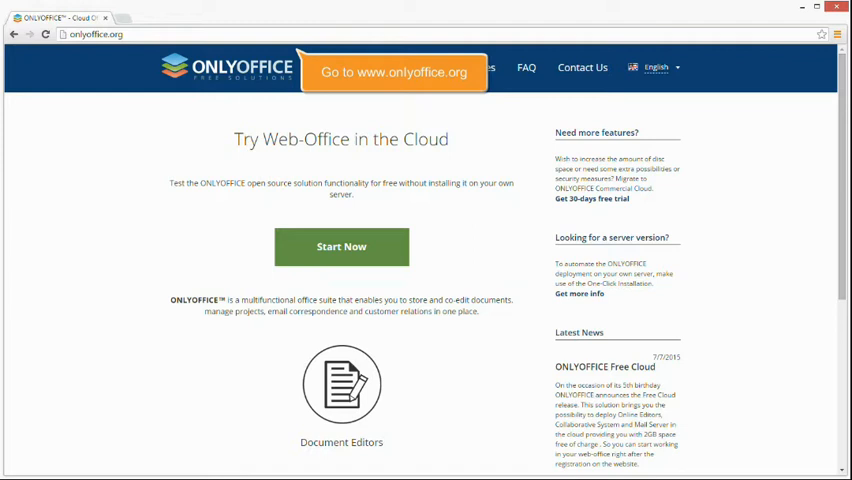
mouse_move(476, 72)
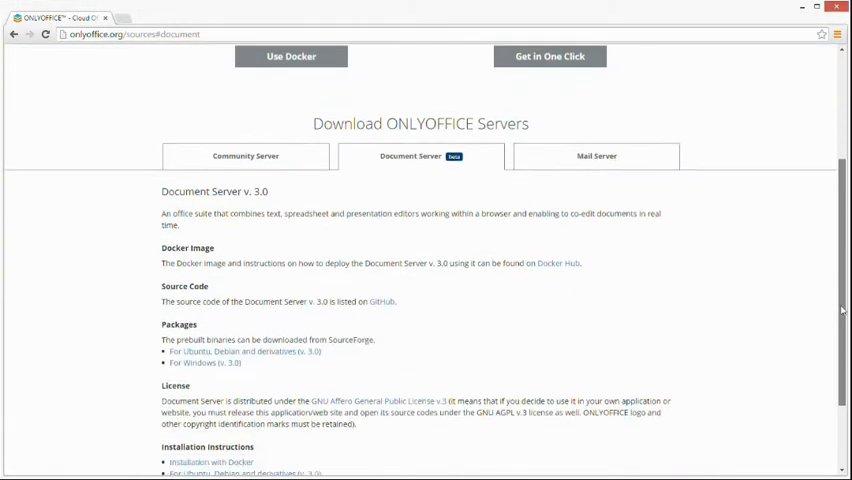
Download the 'For Windows (v. 3.0)' Document Server package from onlyoffice.org
left_click(213, 365)
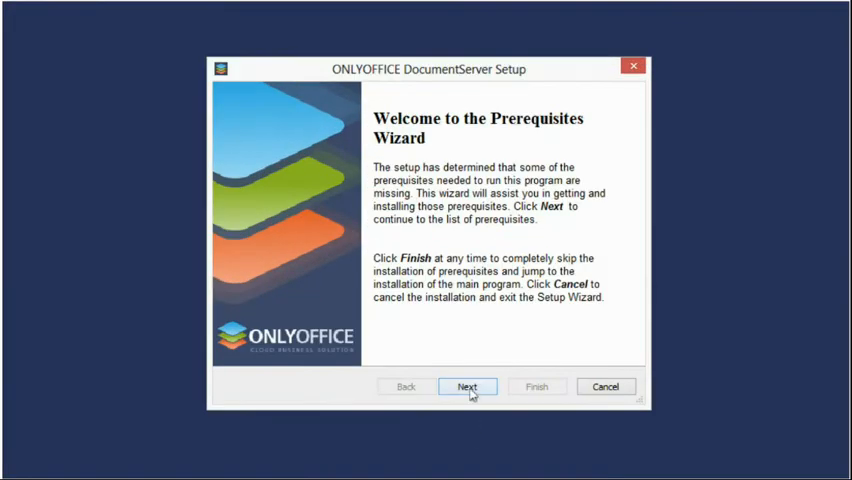
Advance the Prerequisites Wizard to download Visual C++ runtimes, MySQL Connector/ODBC 5.3 and Node.js
left_click(467, 386)
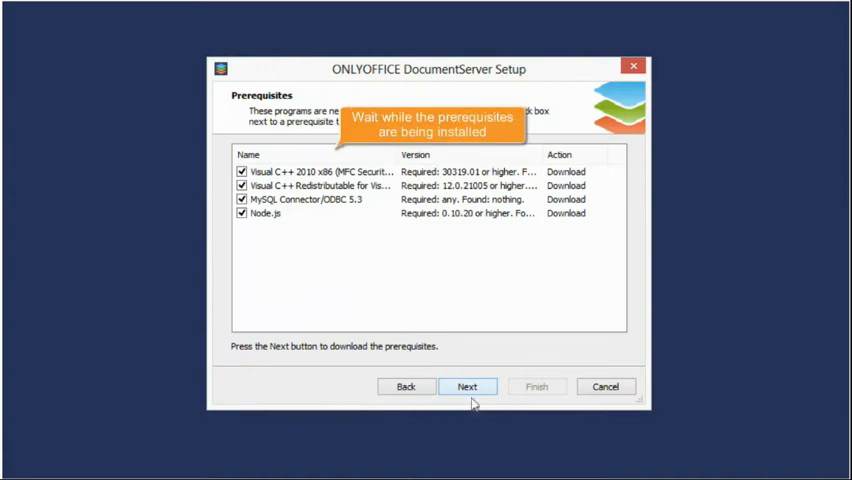
left_click(468, 386)
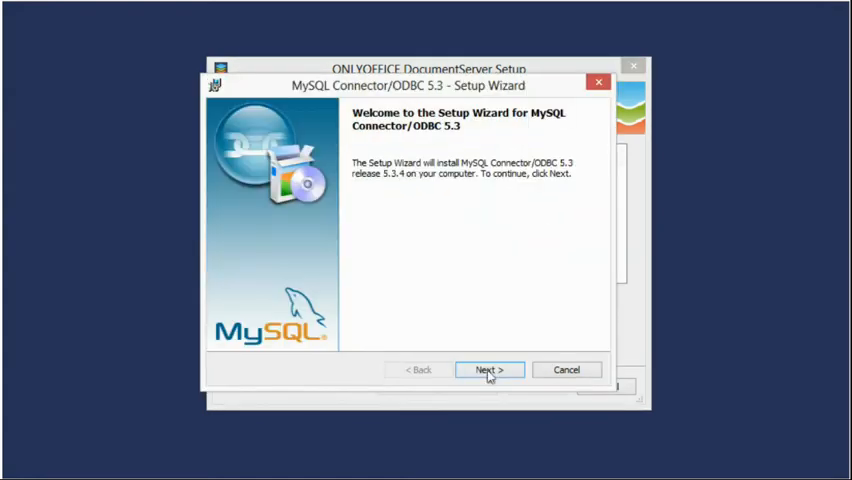
Accept the MySQL Connector/ODBC 5.3 license and complete its typical installation
left_click(488, 369)
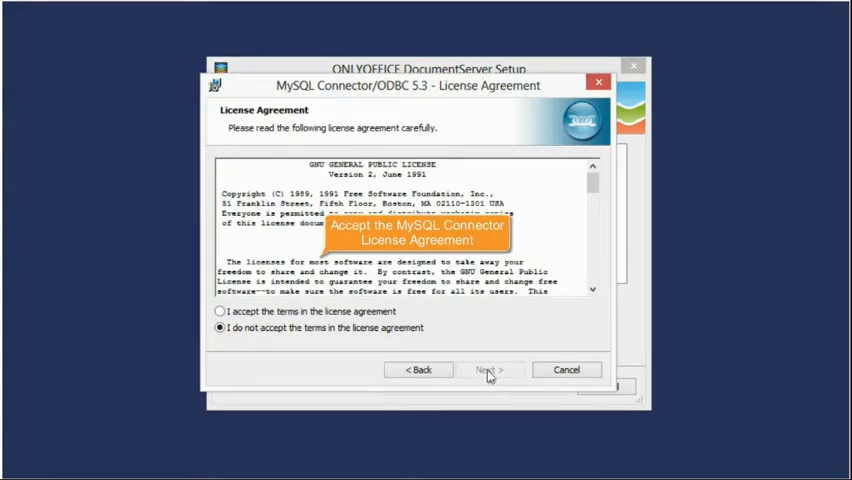
left_click(220, 313)
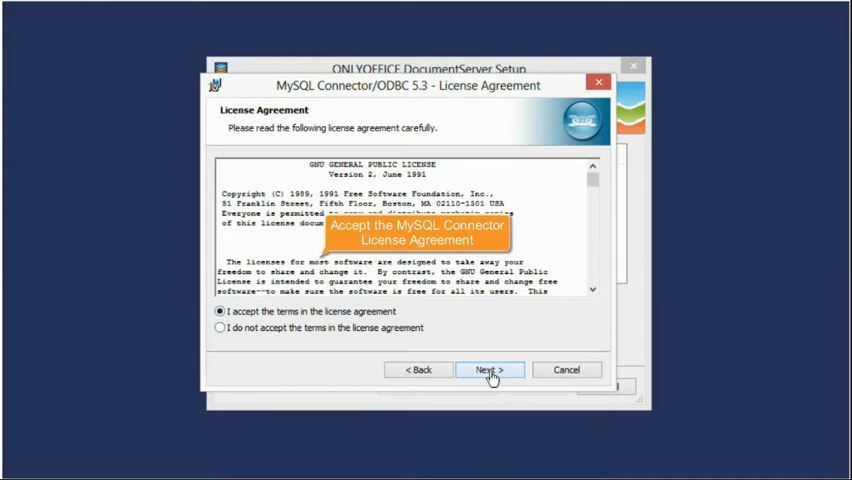
left_click(489, 369)
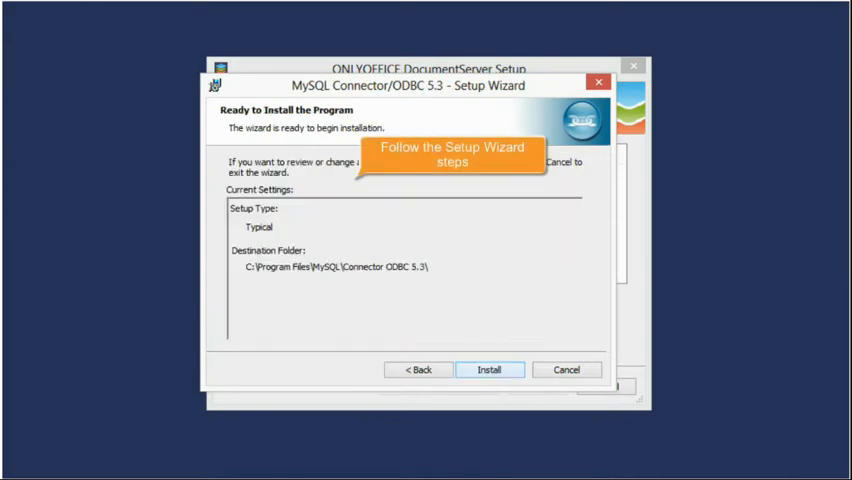
left_click(489, 369)
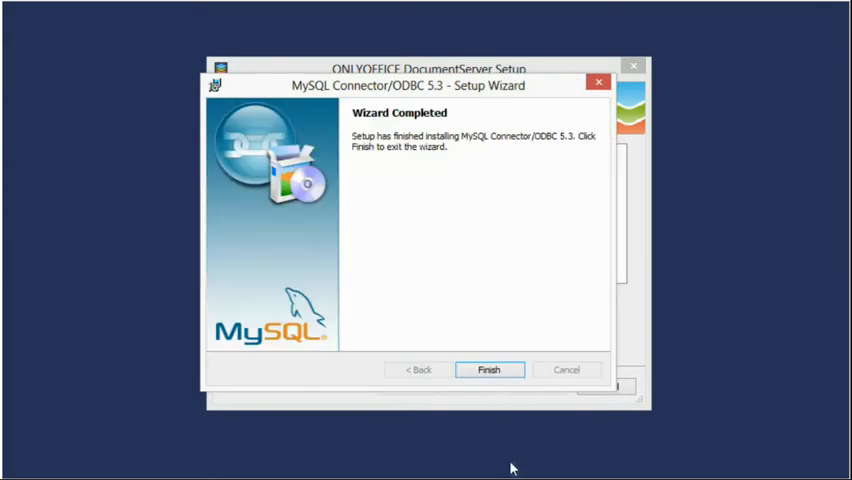
left_click(489, 369)
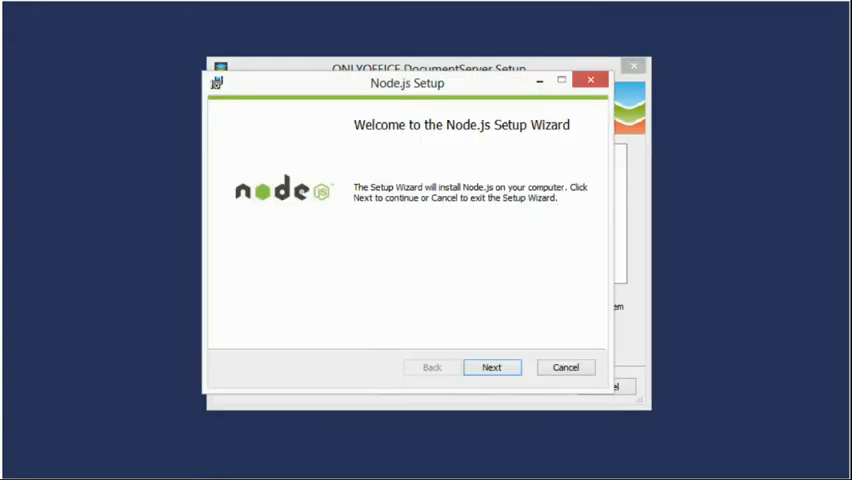
Accept the Node.js license and install to C:\Program Files\nodejs\ with default features
left_click(492, 367)
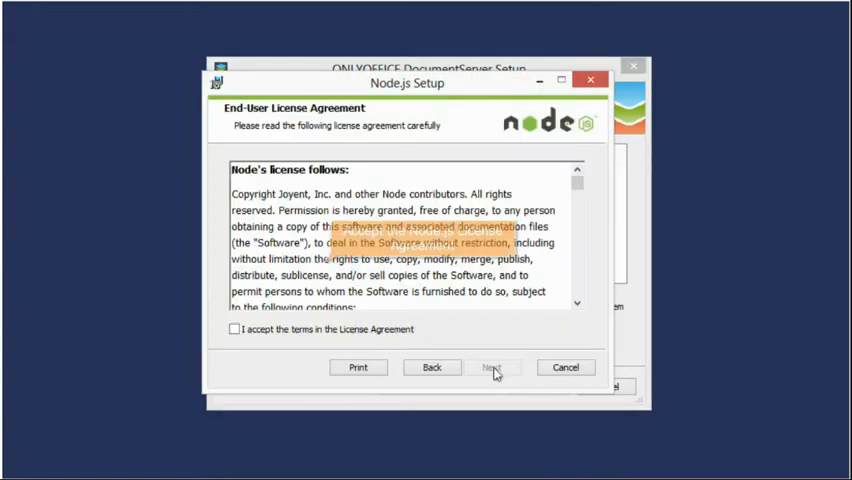
left_click(234, 329)
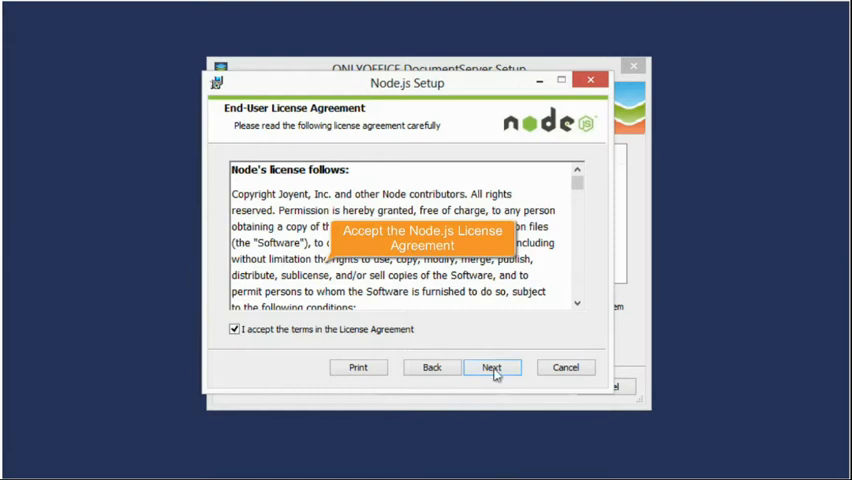
left_click(492, 367)
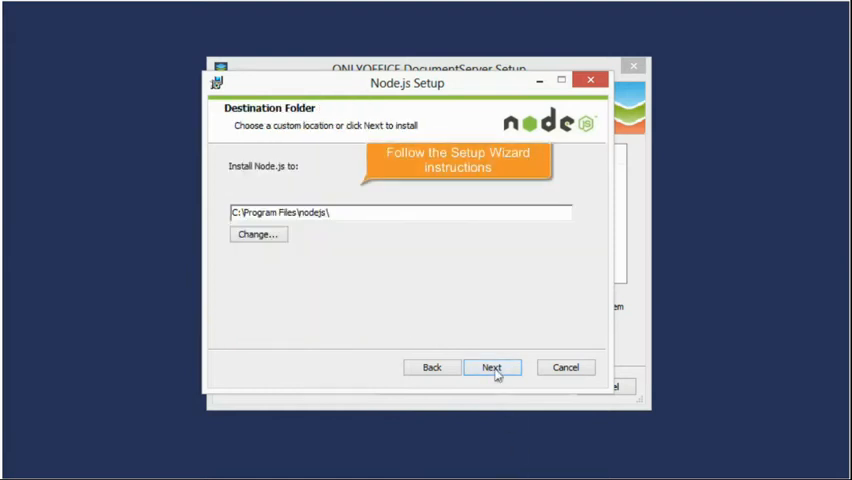
left_click(492, 367)
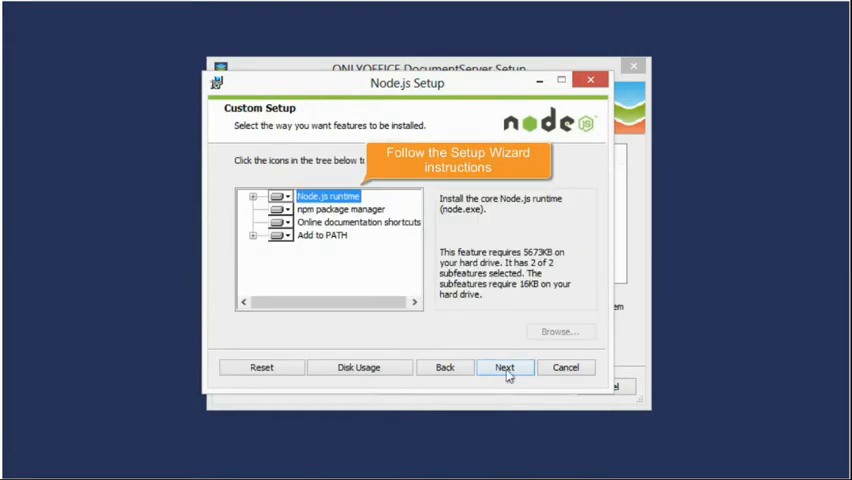
left_click(505, 367)
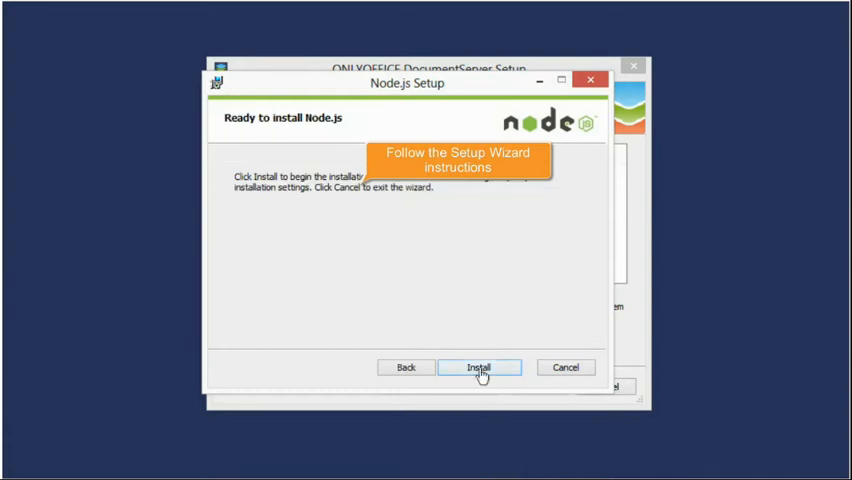
left_click(479, 367)
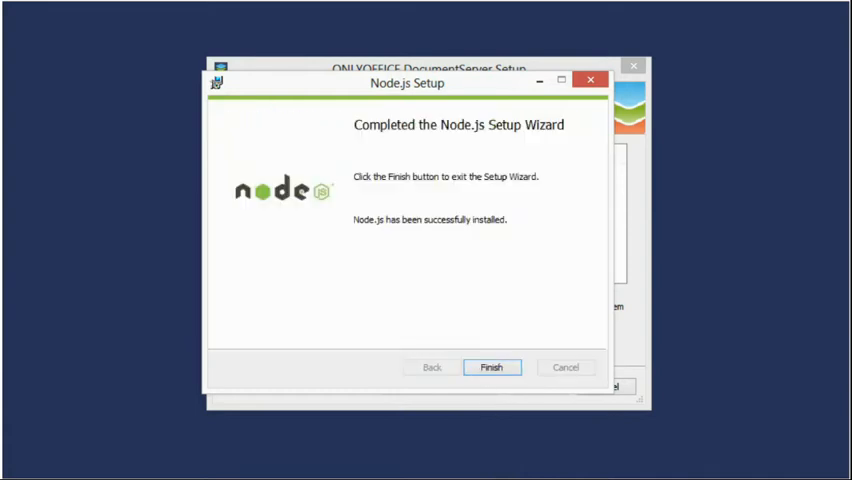
left_click(491, 367)
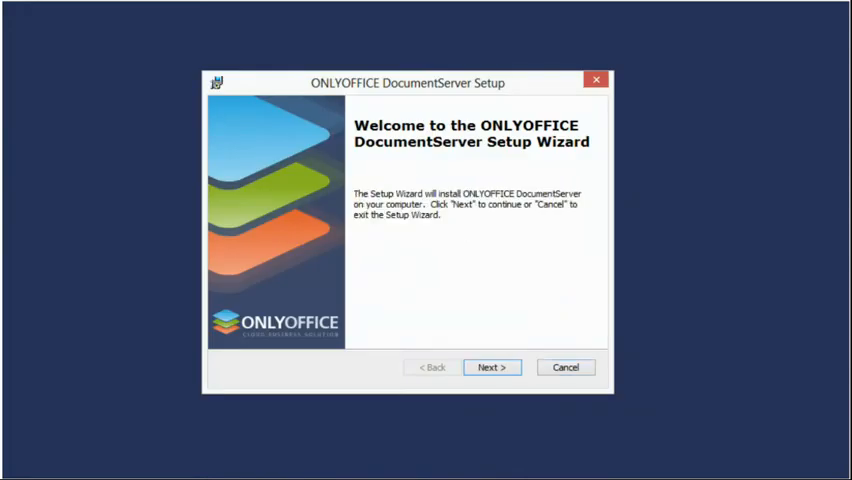
Accept the Document Server license and keep the default installation folder
left_click(491, 367)
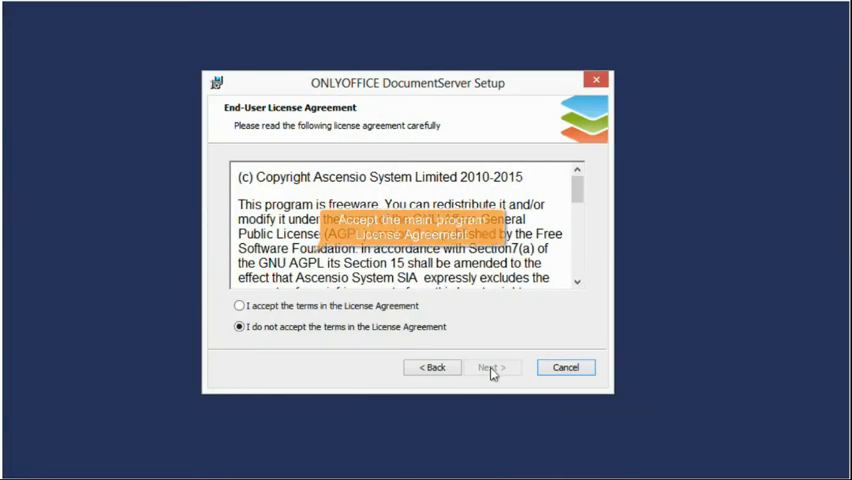
left_click(238, 305)
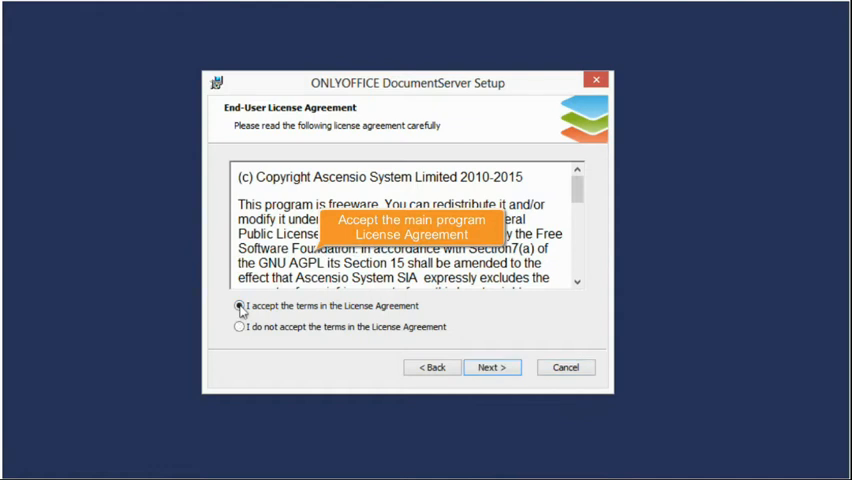
left_click(491, 367)
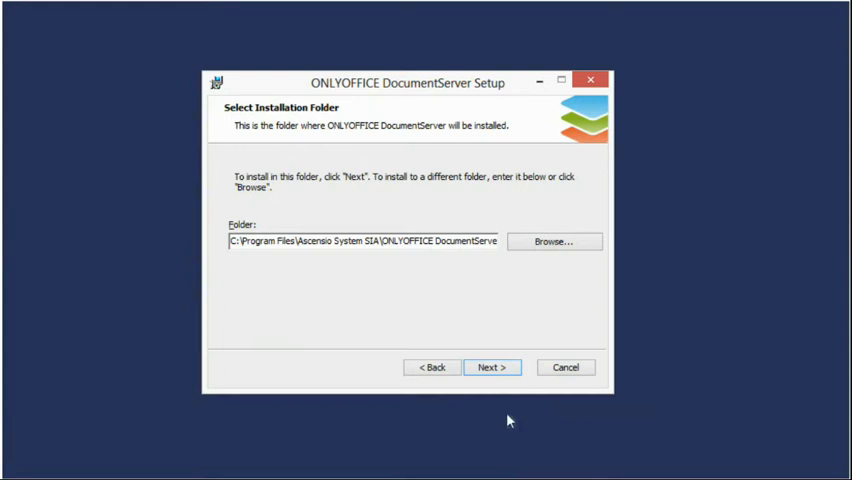
left_click(491, 367)
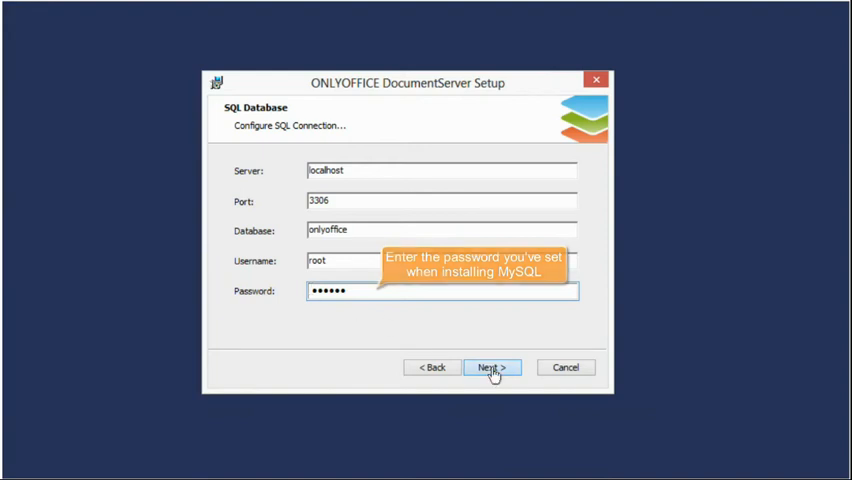
Confirm the localhost root MySQL connection to the onlyoffice database and start installing
left_click(491, 367)
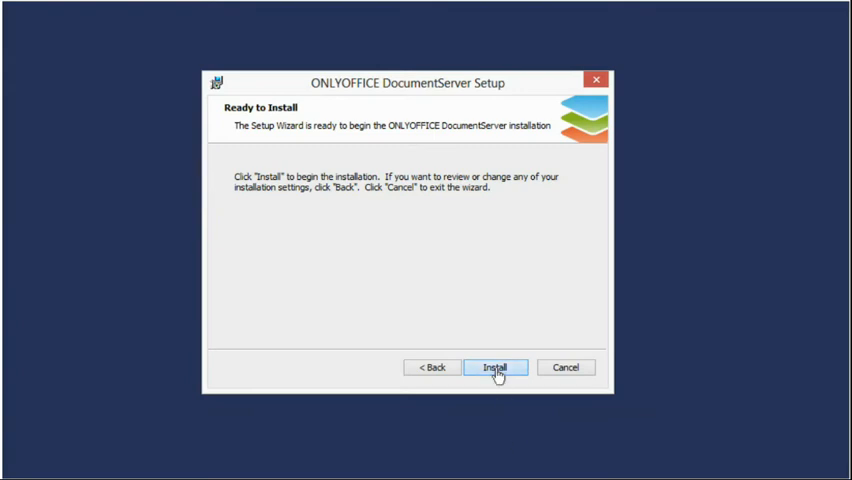
left_click(496, 366)
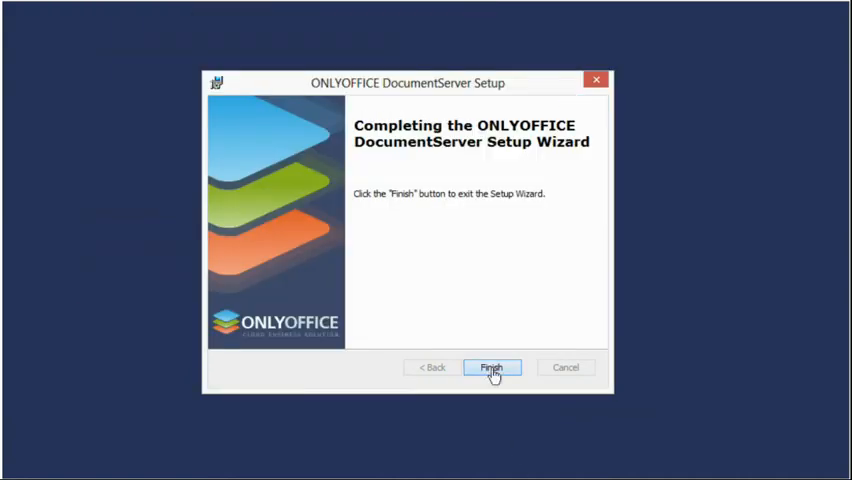
Finish the setup and open the localhost/OnlineEditorsExample page in the browser
left_click(491, 367)
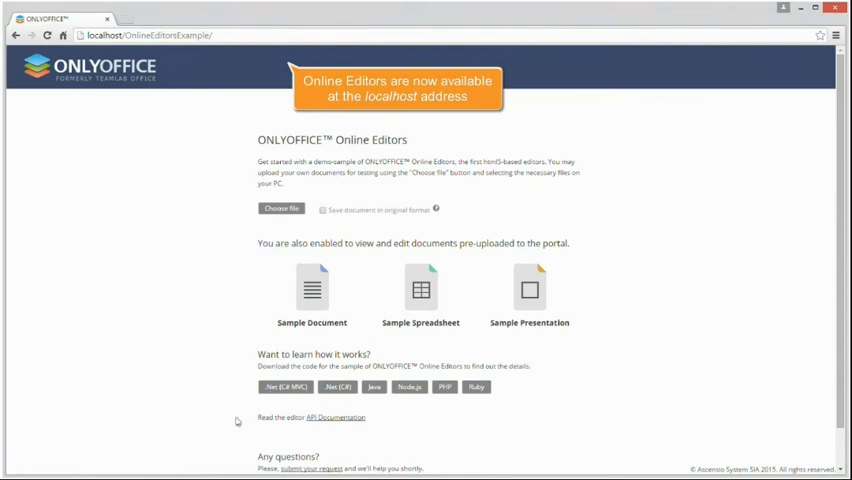
left_click(311, 289)
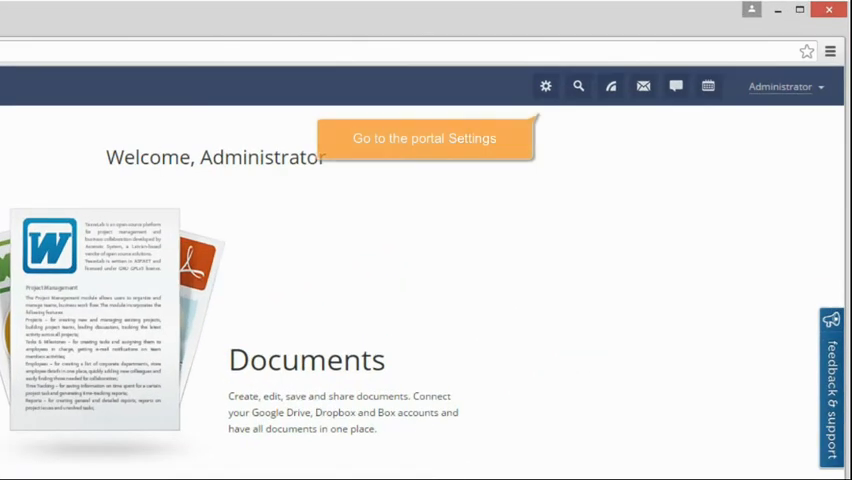
Open portal Settings > Integration > Document Service to set the 192.168.3.239 addresses
left_click(545, 85)
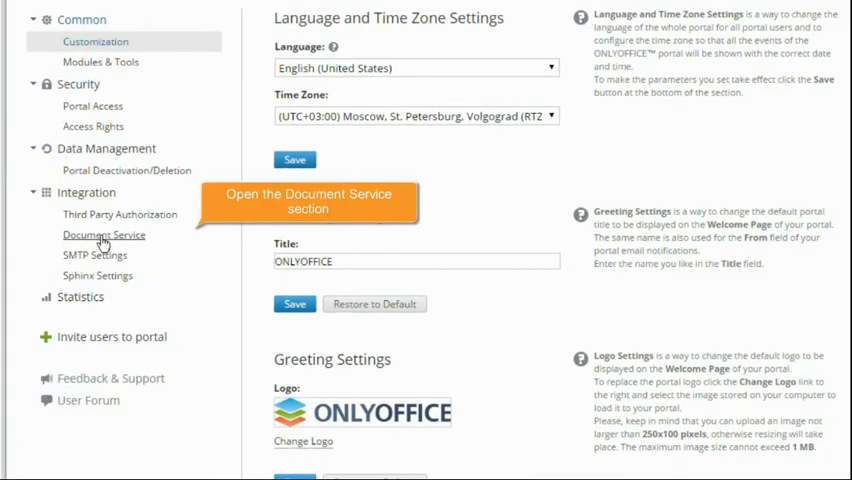
left_click(103, 234)
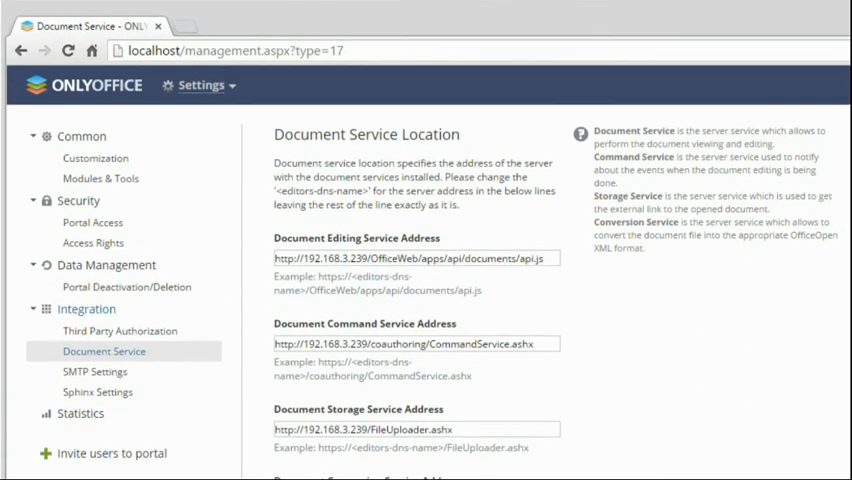
Open the Documents module and show the Create... dropdown of document types
left_click(199, 85)
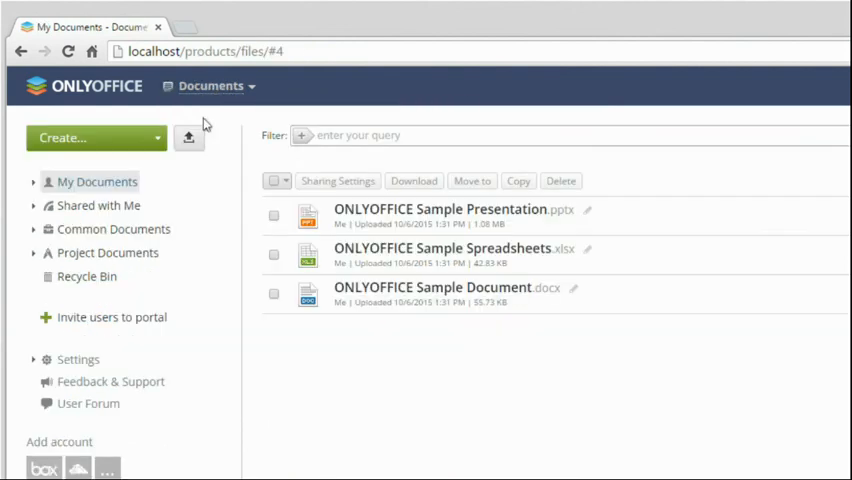
left_click(90, 137)
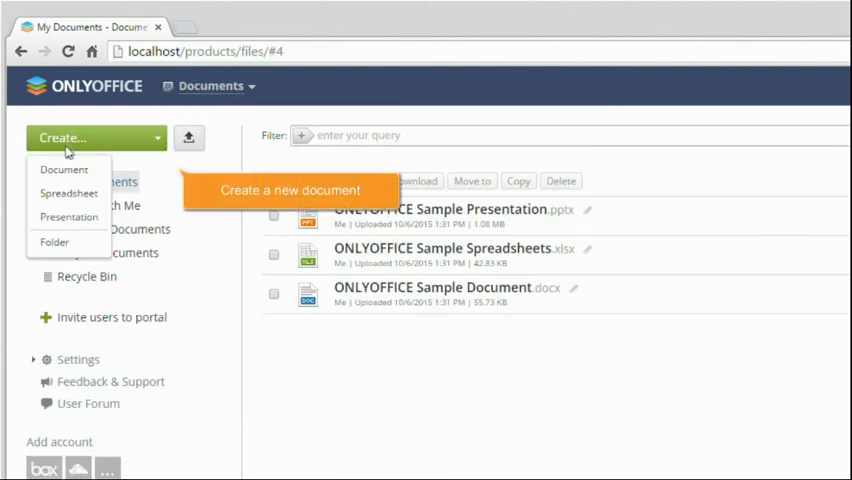